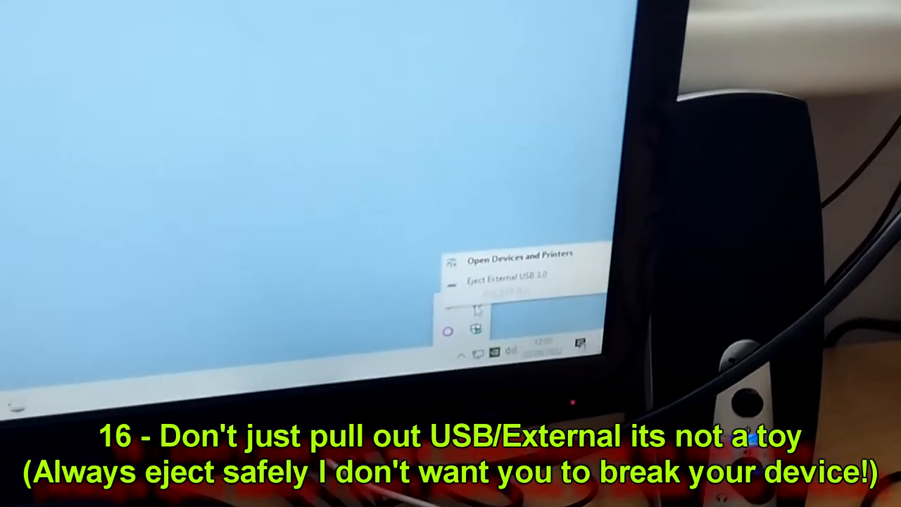
Eject the 'External USB 3.0' drive from the tray menu so the Safe to Remove Hardware notice appears.
left_click(505, 273)
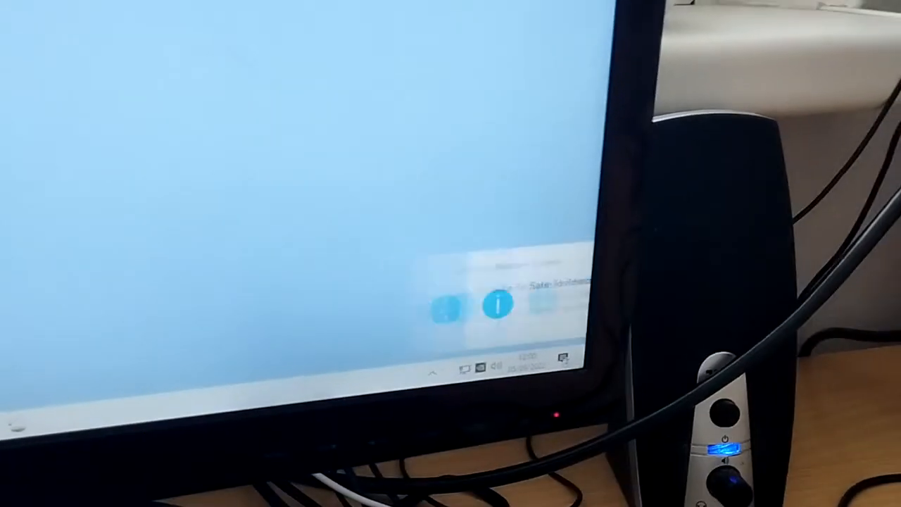